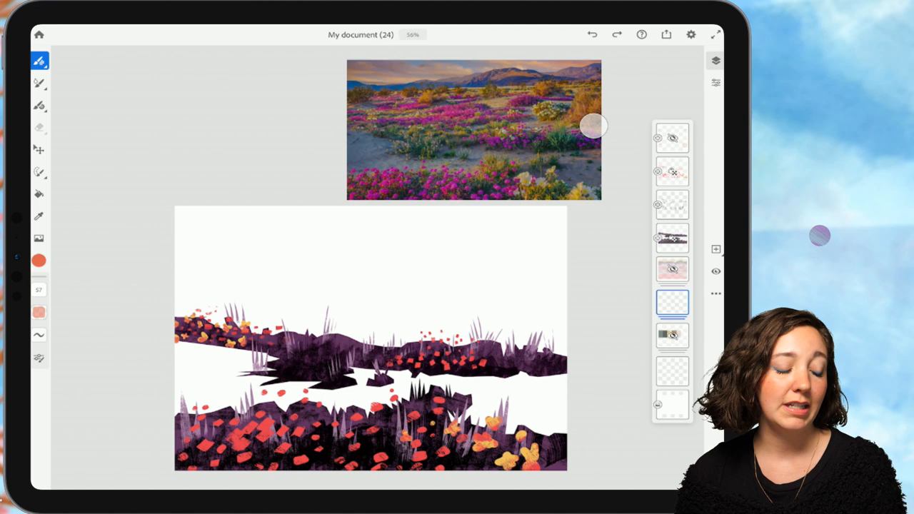
Hide the painted foreground layers to reveal the sketch layer group.
click(672, 171)
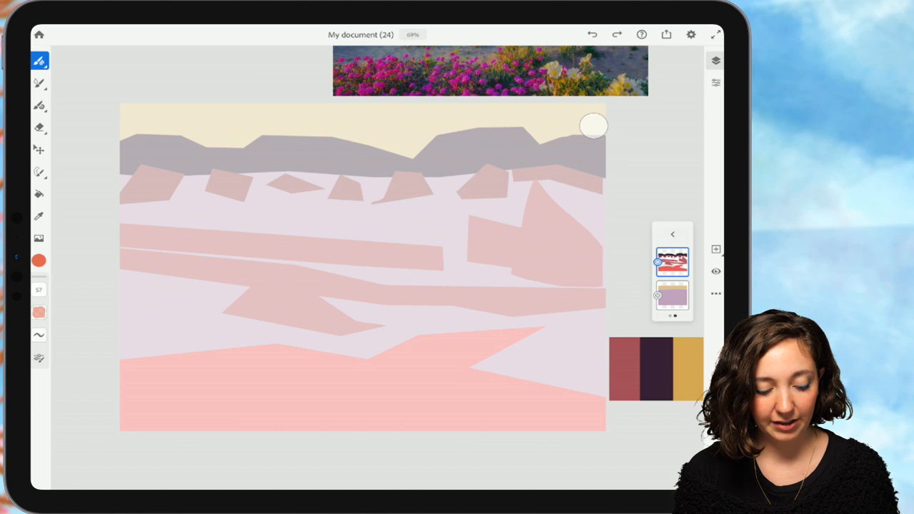
click(672, 233)
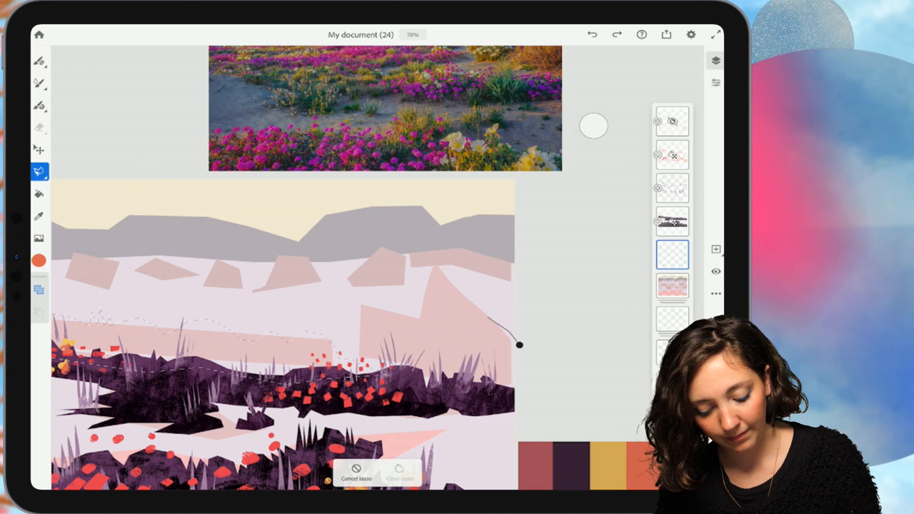
Trace a lasso outline around the pink hills above the middle purple band.
drag(518, 346, 425, 236)
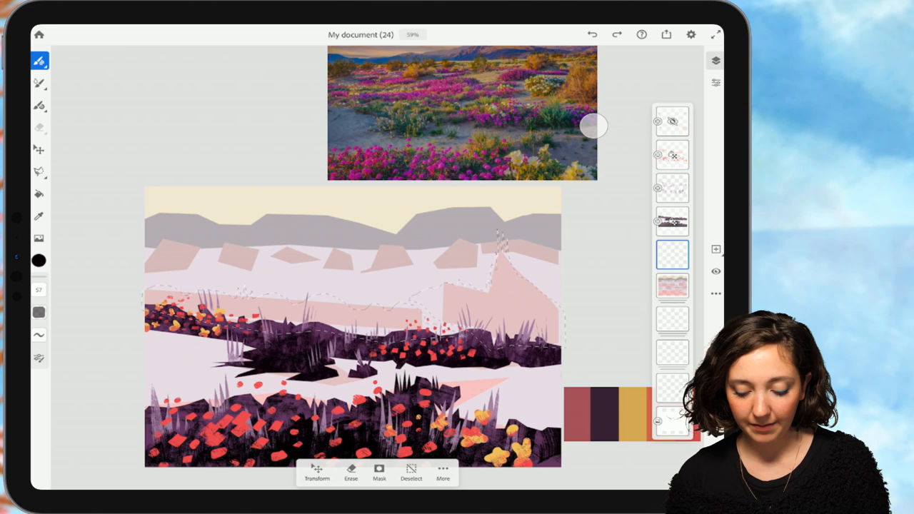
click(671, 254)
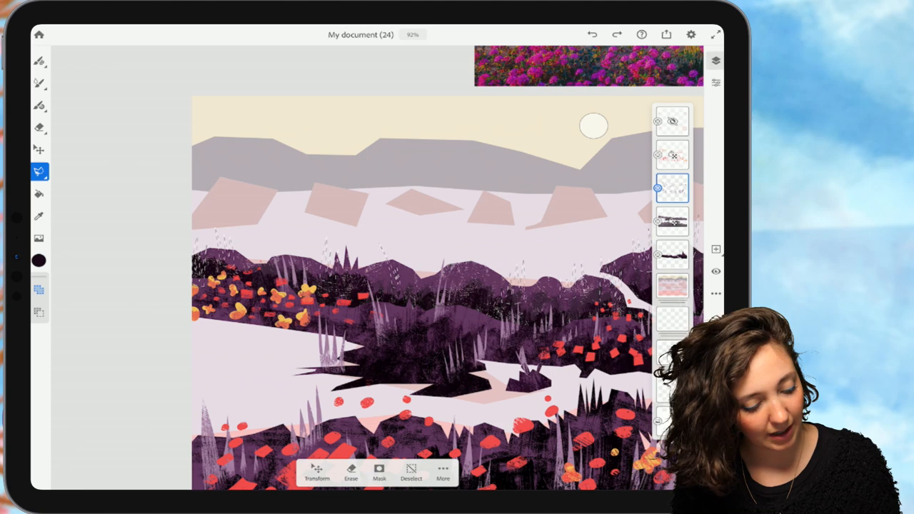
click(39, 63)
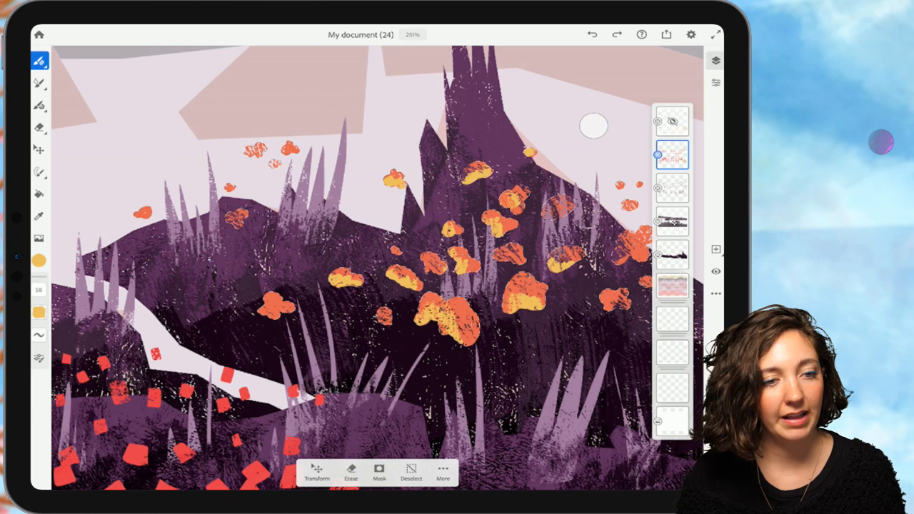
Scroll to view the whole desert scene with the blossom-covered tall purple hill.
scroll(down, 3)
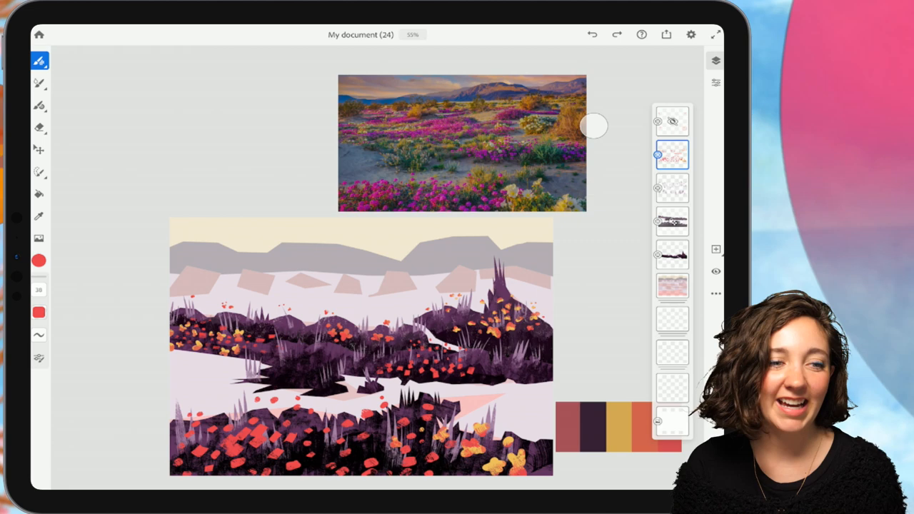
Scroll down to bring the full desert scene into view.
scroll(down, 3)
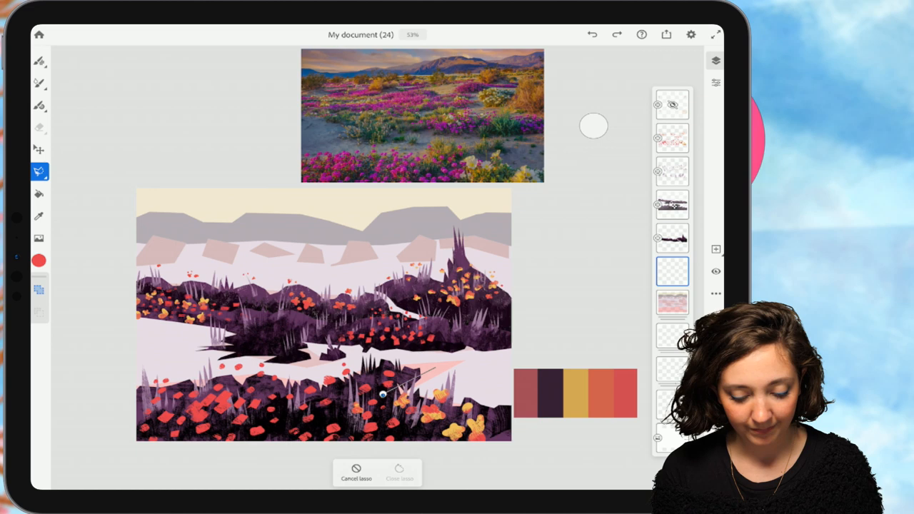
Add another point to the lasso outline around the lower pale ground strip.
click(399, 468)
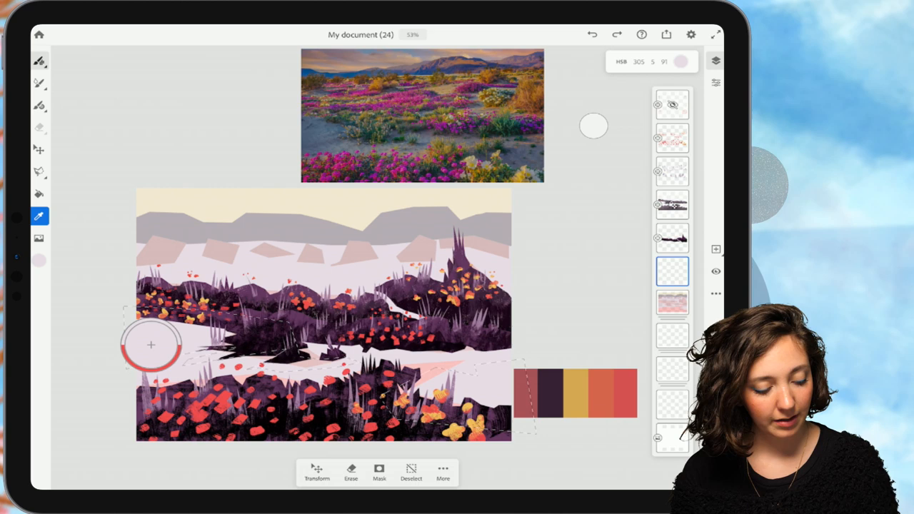
Sample pale lilac from the painting and fill the selected ground strips with it.
click(39, 261)
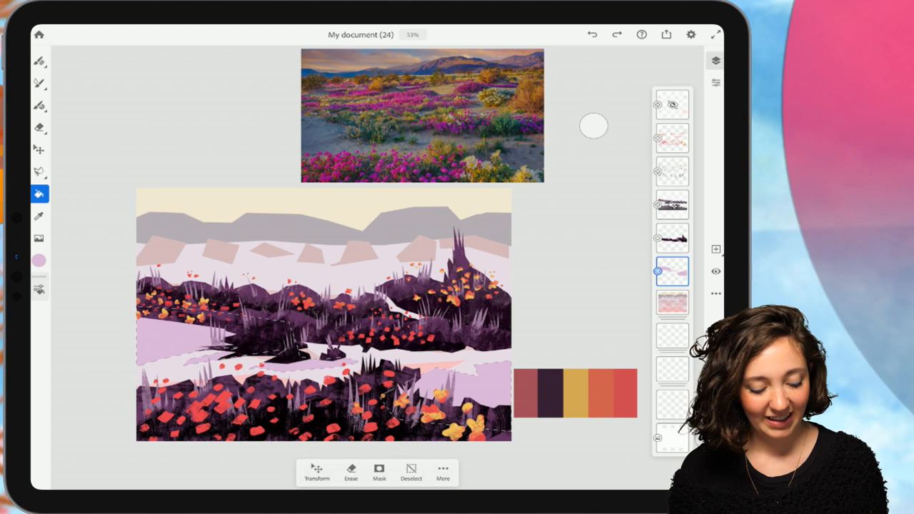
click(533, 387)
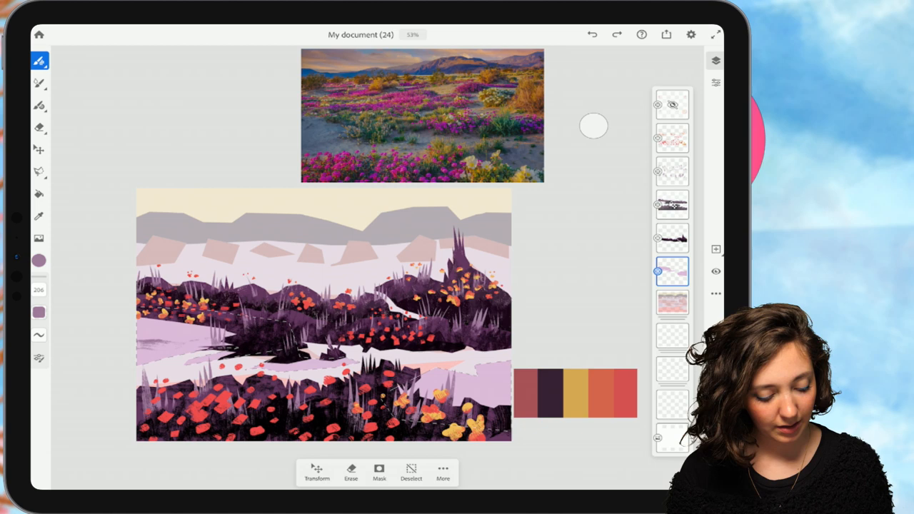
Start brushing mauve texture over the lilac ground strips.
click(39, 289)
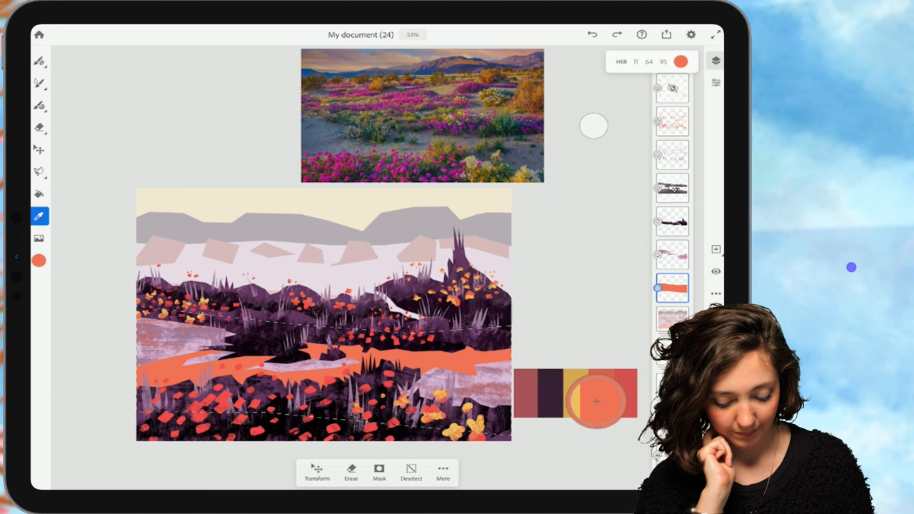
Sample orange from the palette swatches, then pick up coral from the palette strip.
drag(596, 401, 620, 396)
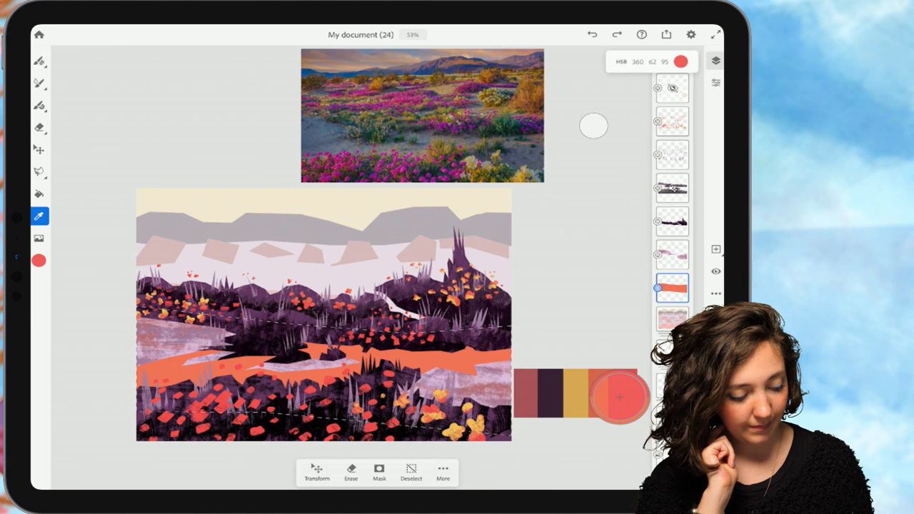
click(39, 261)
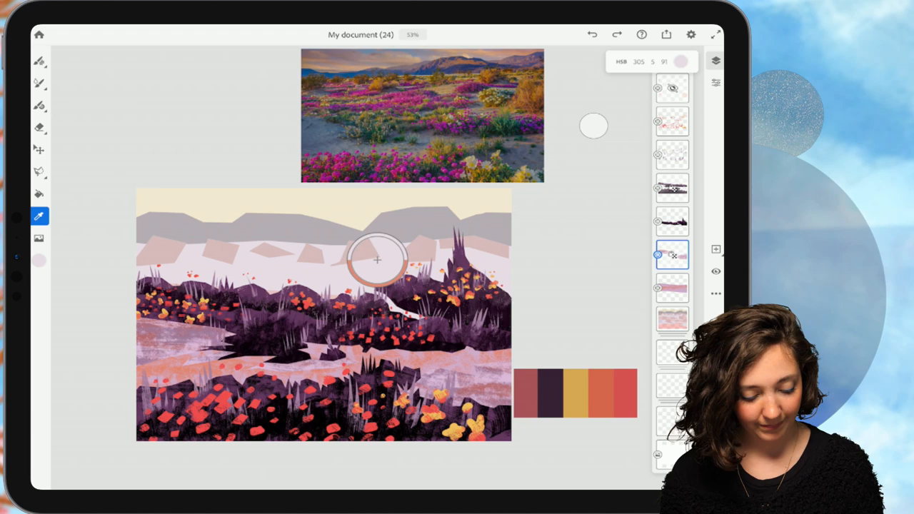
Sample the pale pink from the painting with the eyedropper.
click(39, 260)
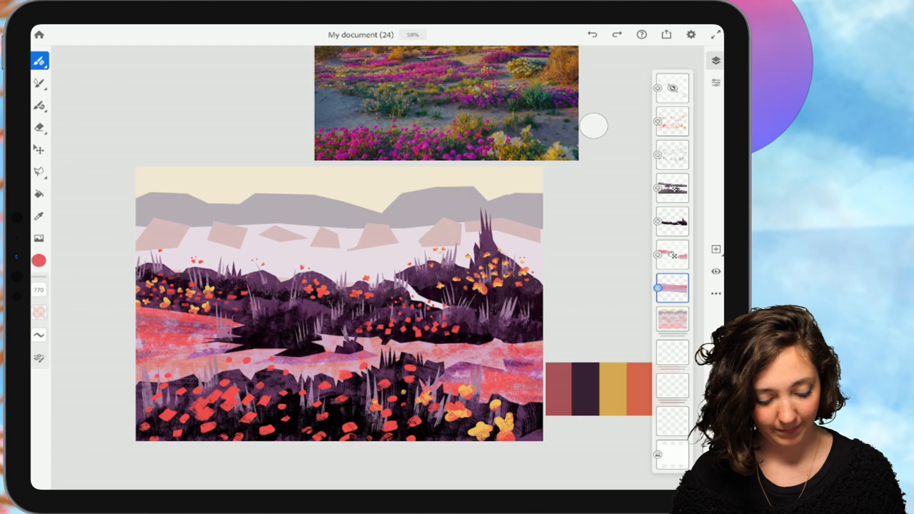
Begin a lasso outline around the leftmost pale pink mountain shape.
scroll(down, 3)
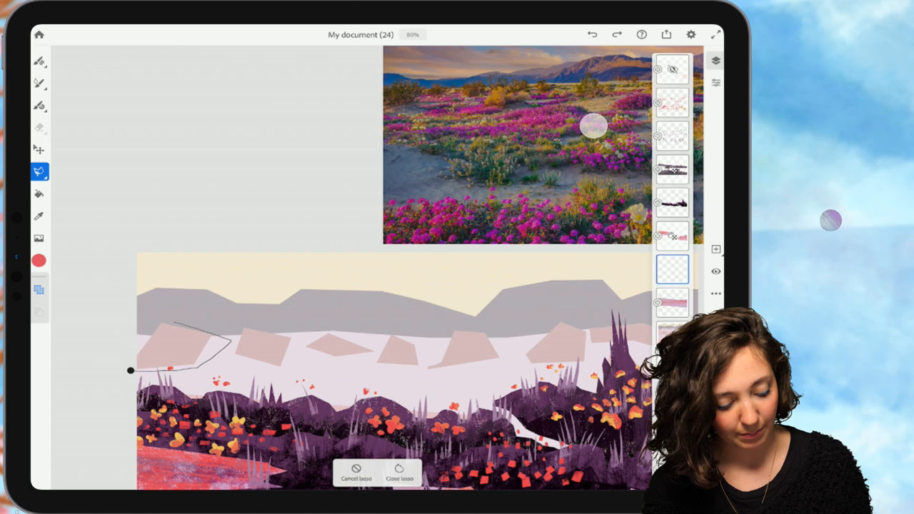
click(400, 472)
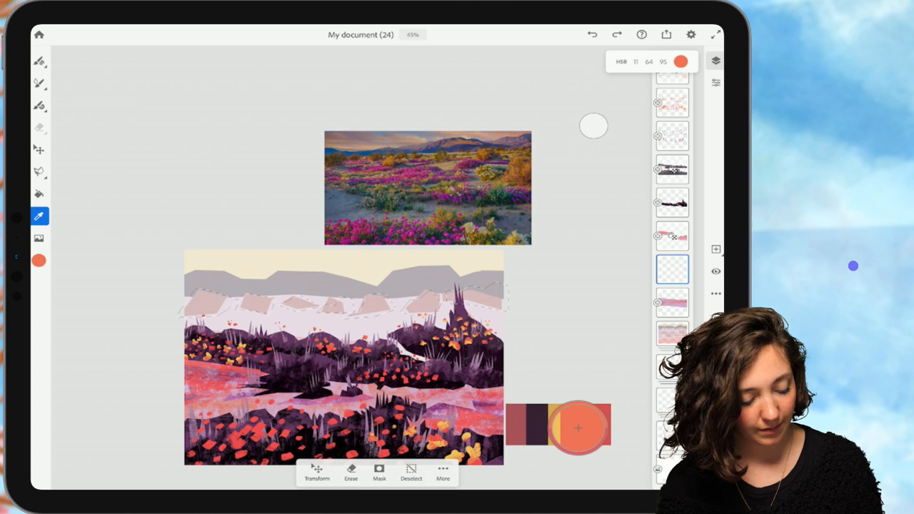
Pick up orange and outline more mountain shapes to paint orange-red texture inside them.
click(39, 61)
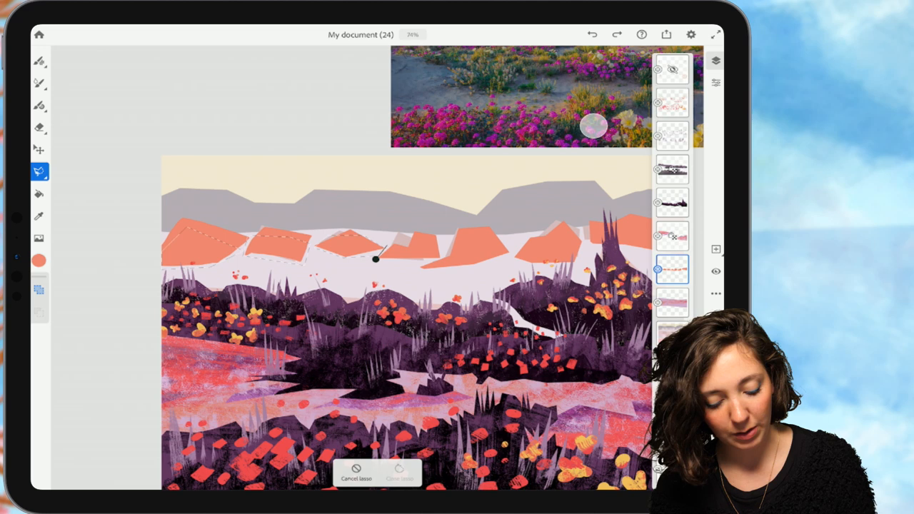
drag(376, 258, 418, 268)
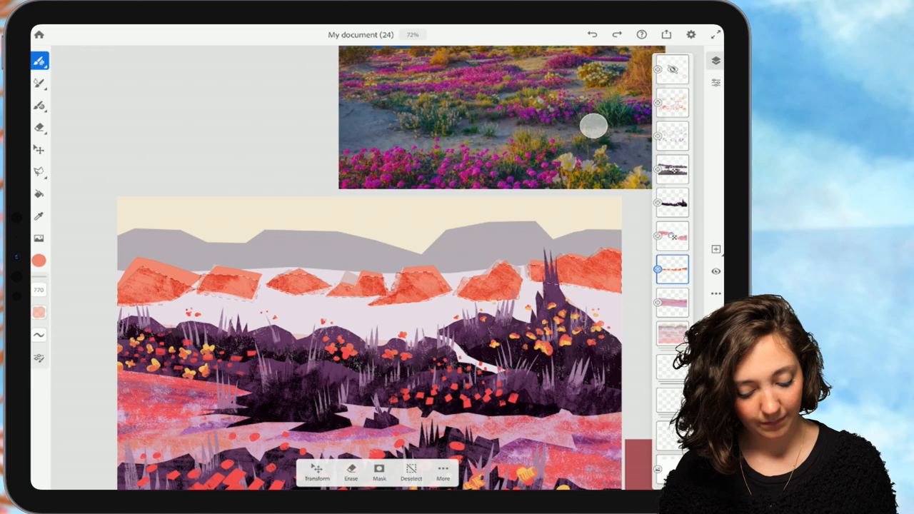
click(716, 293)
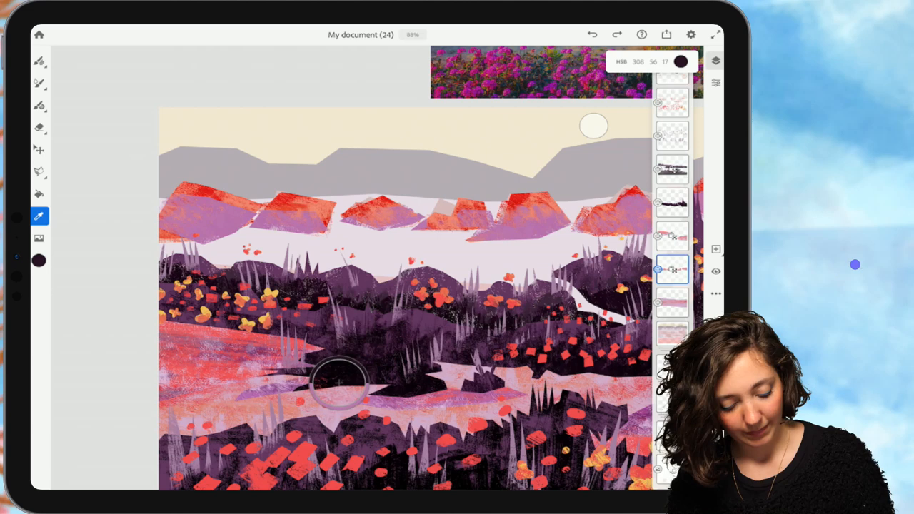
Sample a colour from the palette strip and scroll to repaint the mountains pinkish-purple.
click(40, 60)
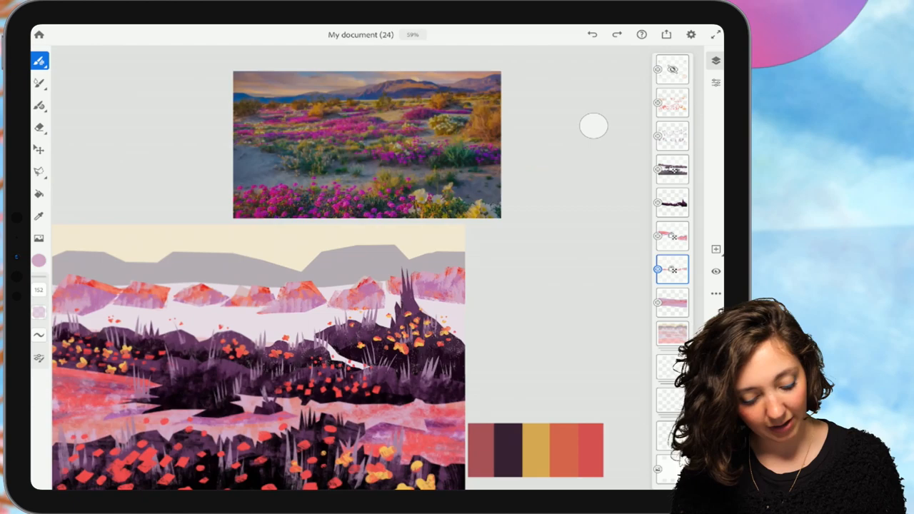
scroll(down, 3)
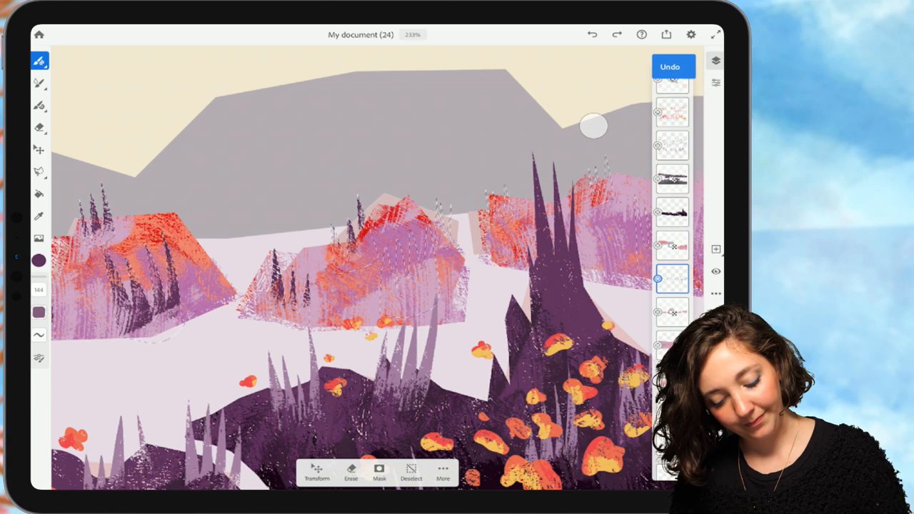
Use the top toolbar while painting orange-and-purple hills with dark tree spikes.
click(670, 67)
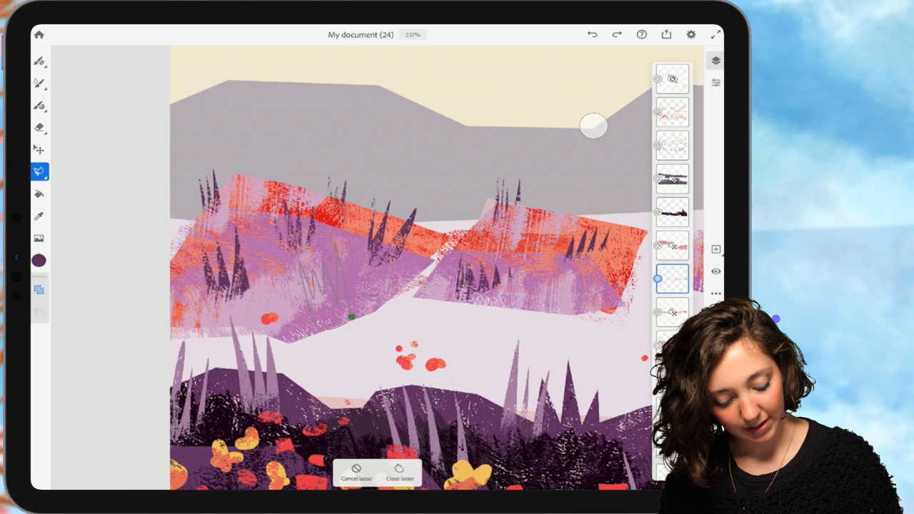
Outline more hill shapes with the Lasso selection along the middle row.
click(400, 475)
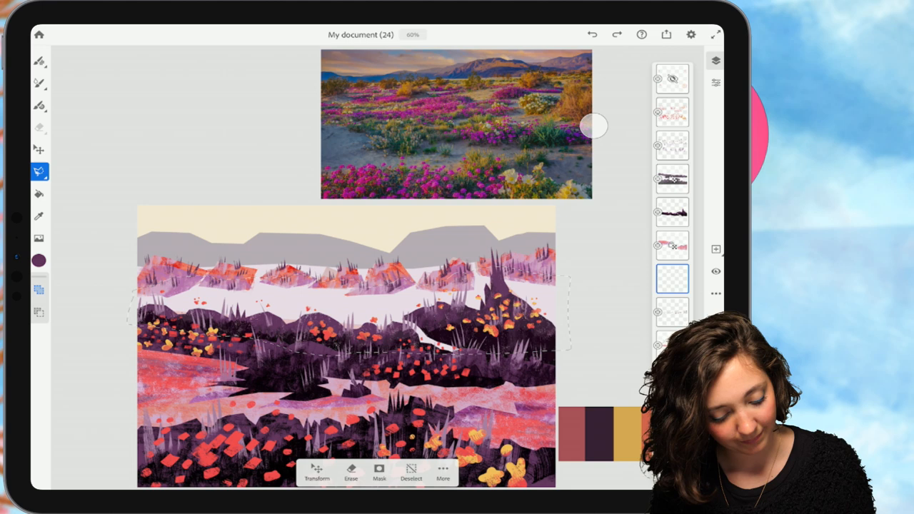
Sample the pale pink of the painted ground with the Eyedropper.
click(40, 61)
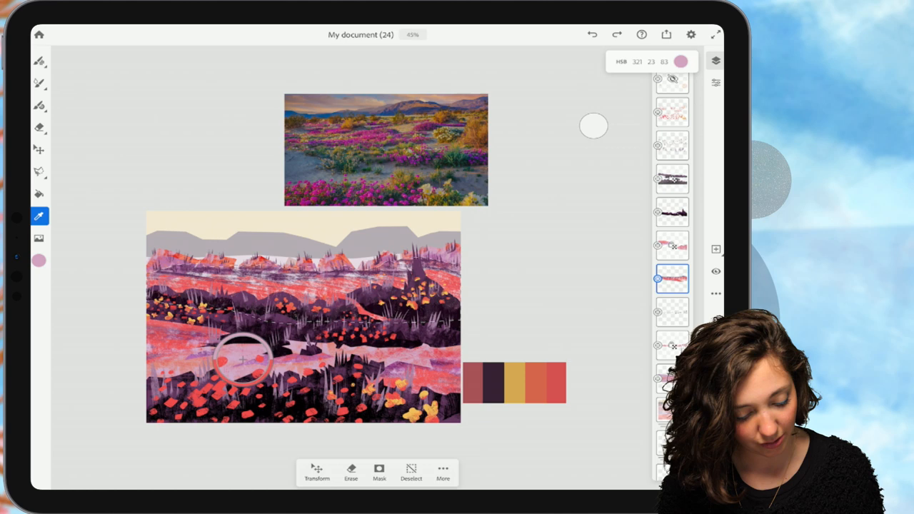
click(243, 389)
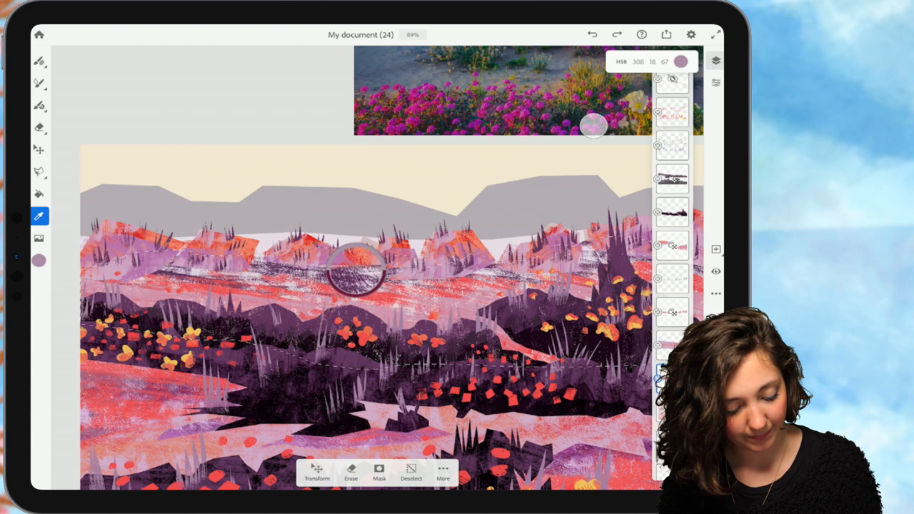
Sample the muted purple of the hill tops behind the flower field.
click(39, 84)
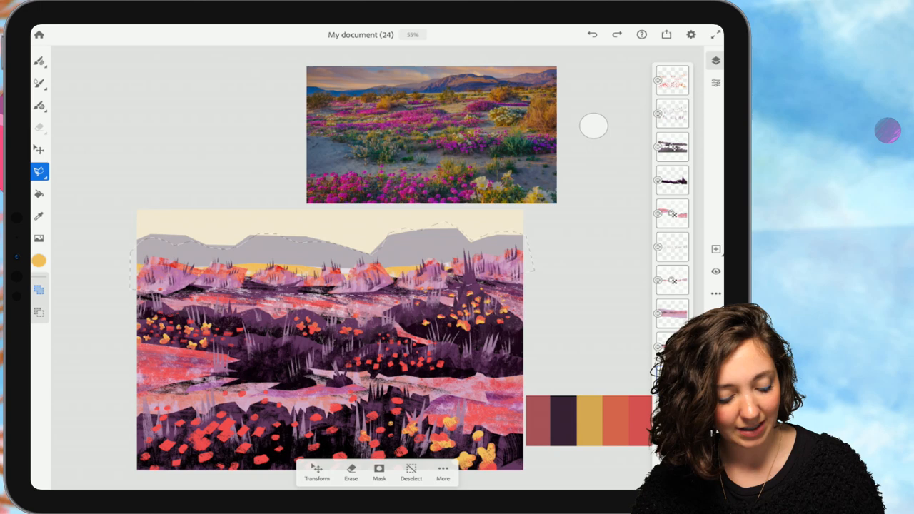
Close the lasso outline around the grey mountain area above the yellow glow.
click(317, 474)
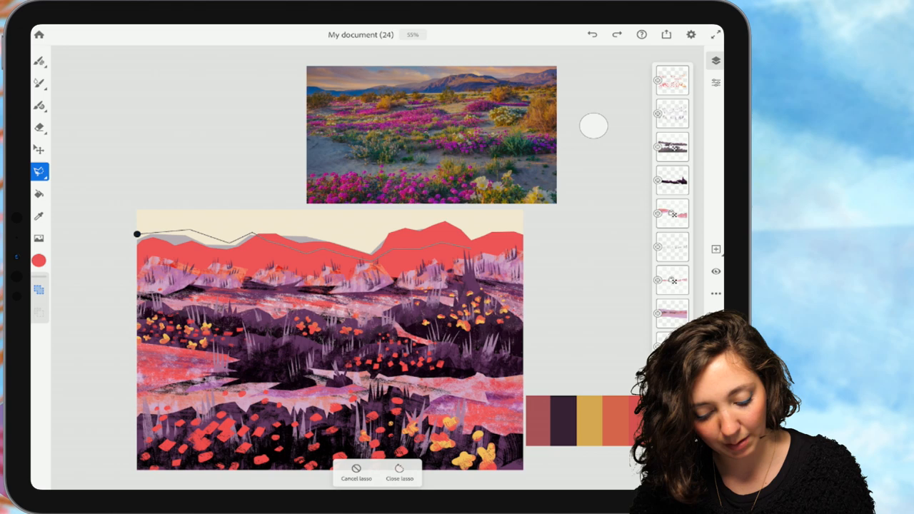
Add a point to the mountain outline and fill the second mountain shape red.
click(399, 472)
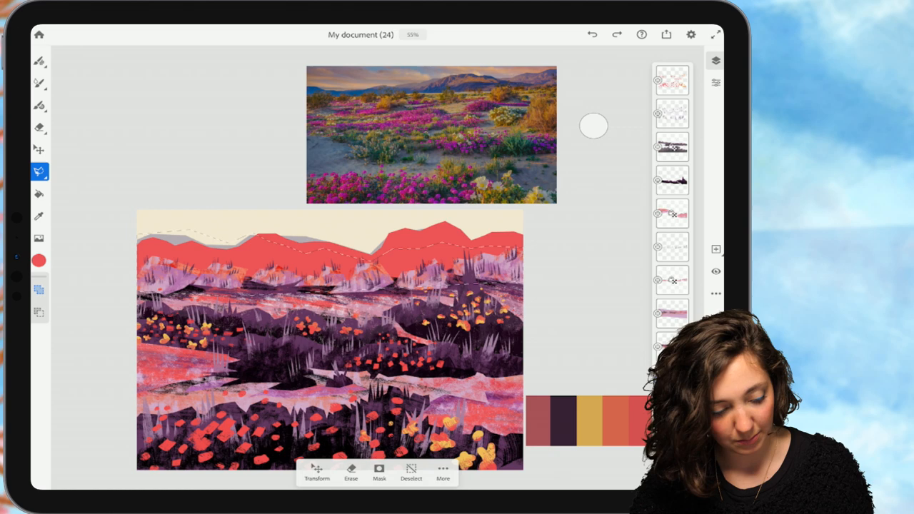
click(39, 261)
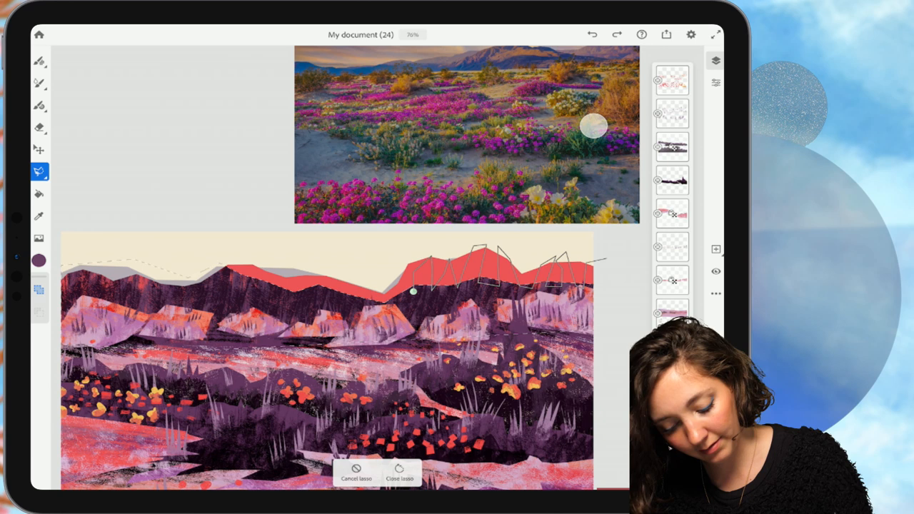
Close the lasso to fill the red shape along the mountain tops.
click(400, 473)
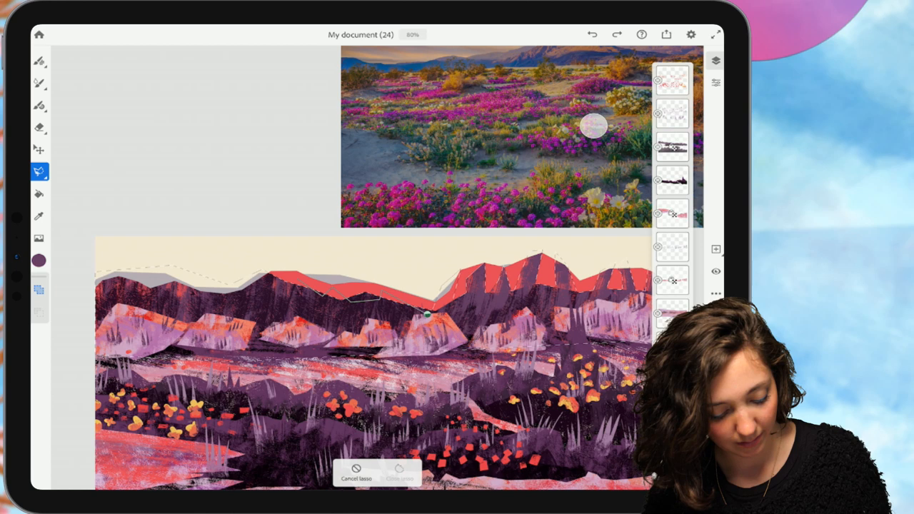
click(399, 473)
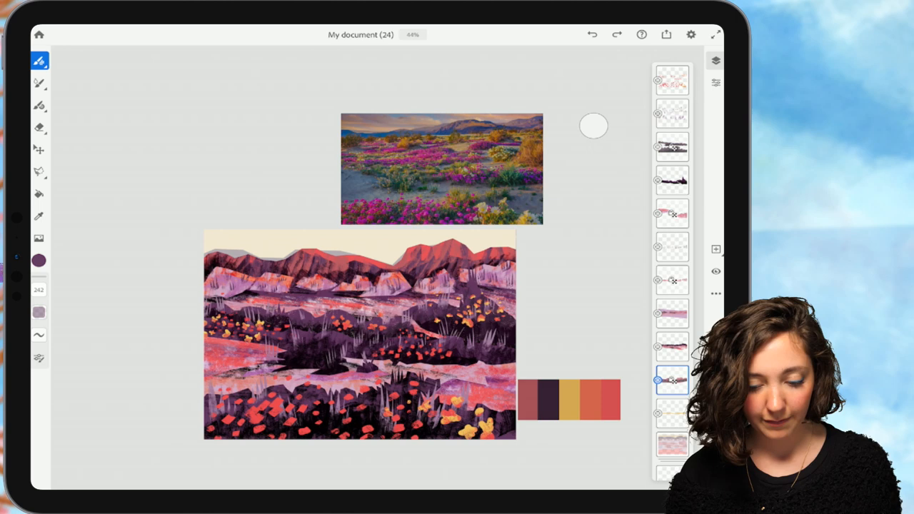
Scroll the view and sample the purple from the ground with the Eyedropper.
scroll(down, 3)
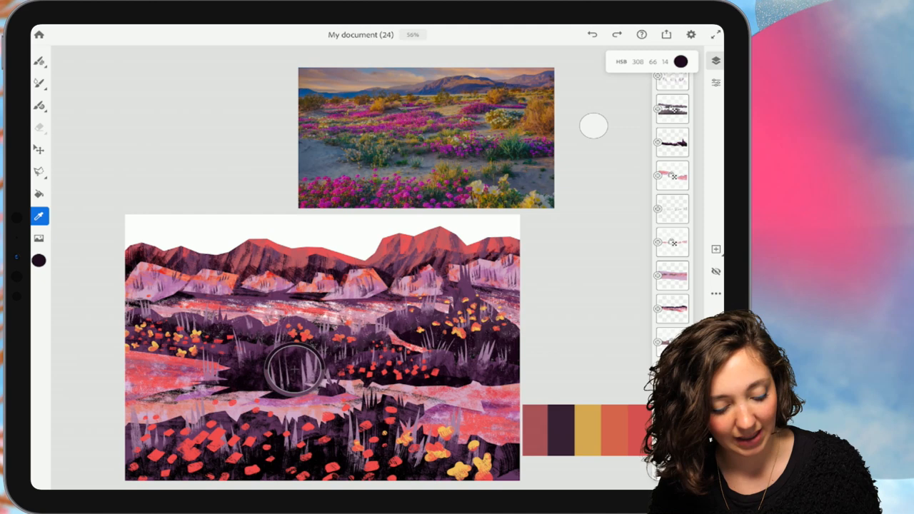
click(261, 404)
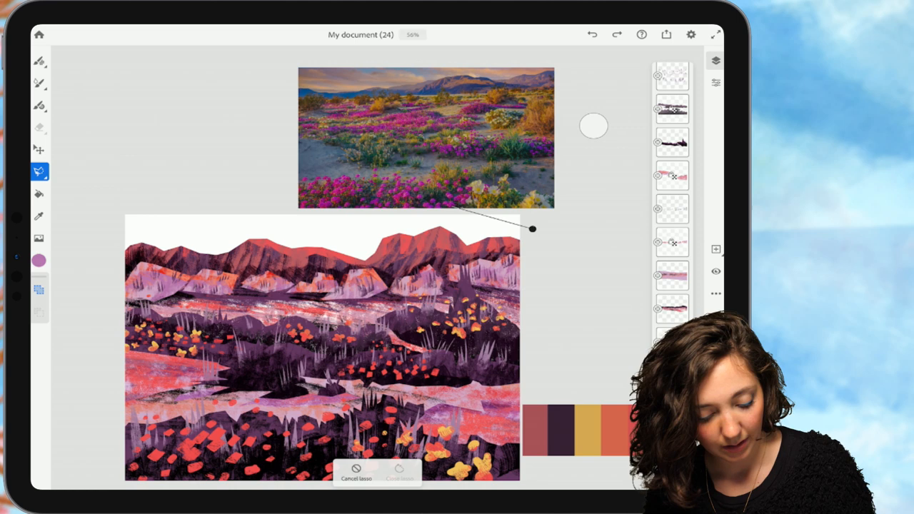
Outline two lilac band shapes in the sky above the red mountains.
click(399, 475)
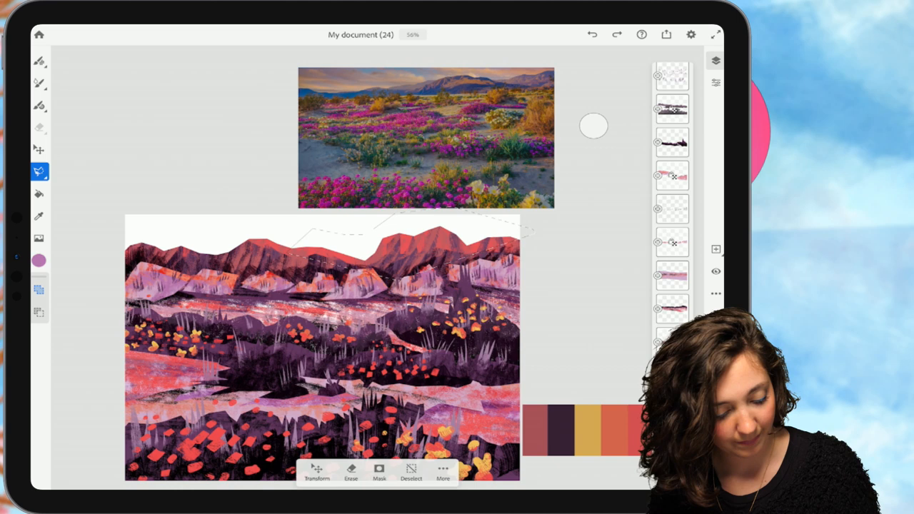
click(39, 61)
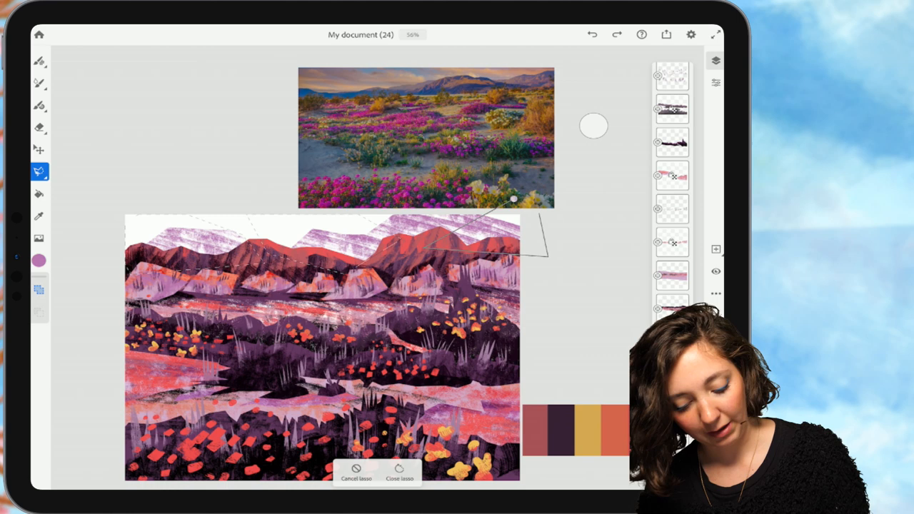
click(399, 473)
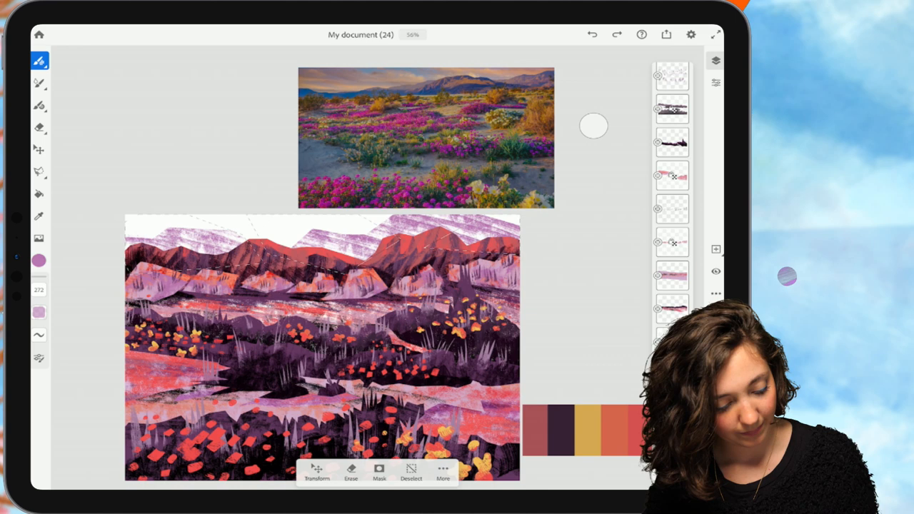
click(39, 260)
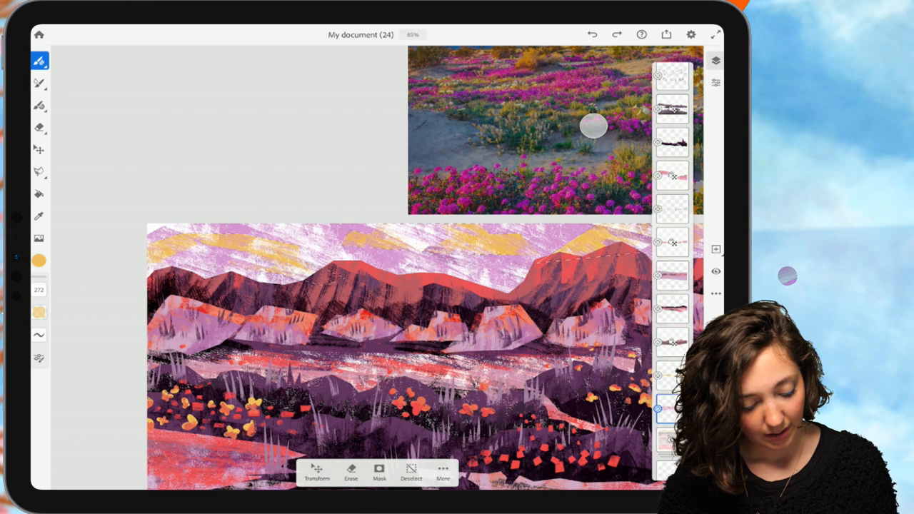
Lower the yellow's Saturation to about 36, keeping Brightness at 100.
click(39, 260)
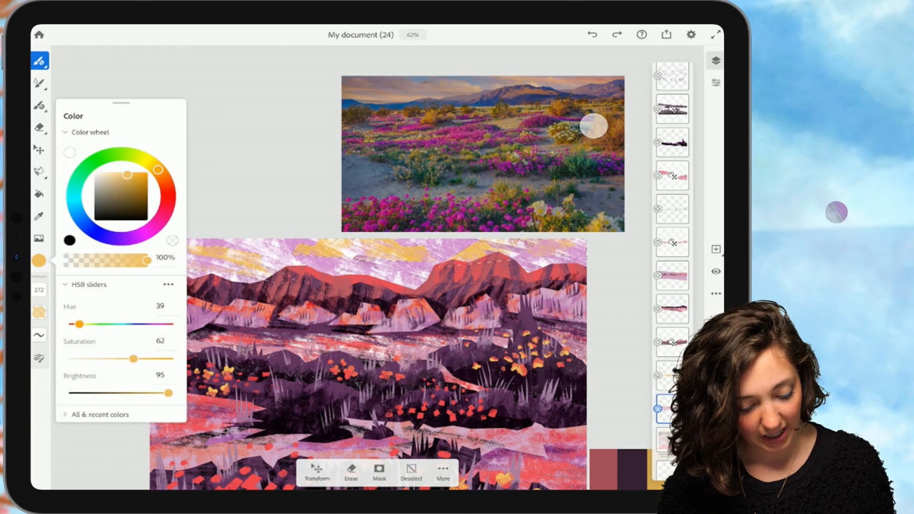
drag(133, 359, 106, 359)
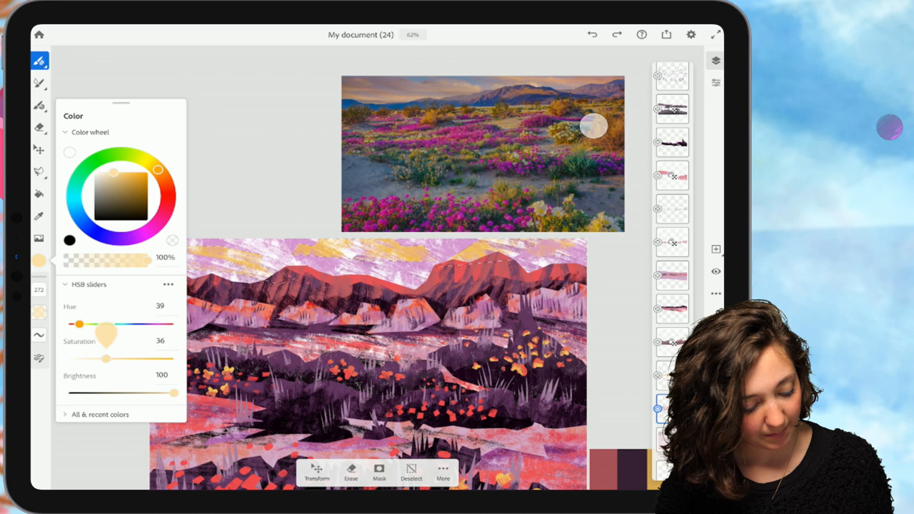